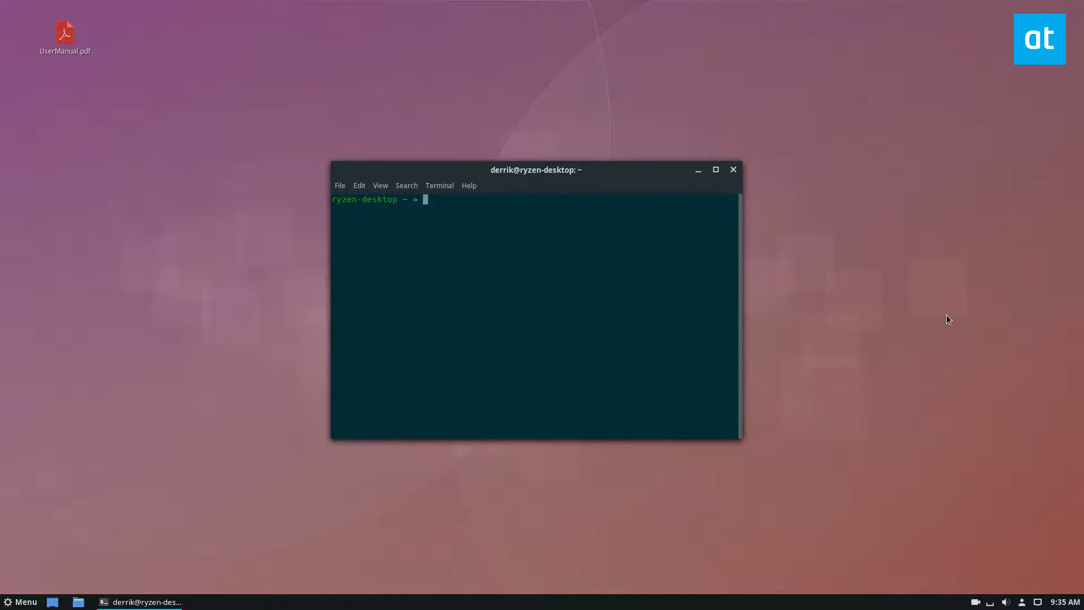
Step: Run pdftk to confirm it prints its usage summary, then close the terminal
type("pdft")
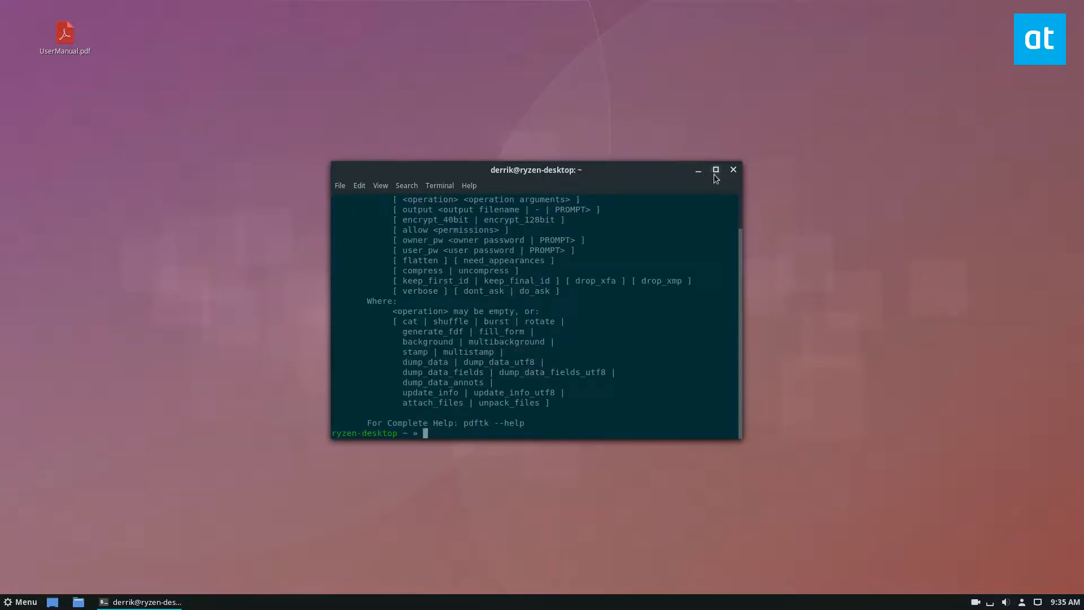
left_click(716, 170)
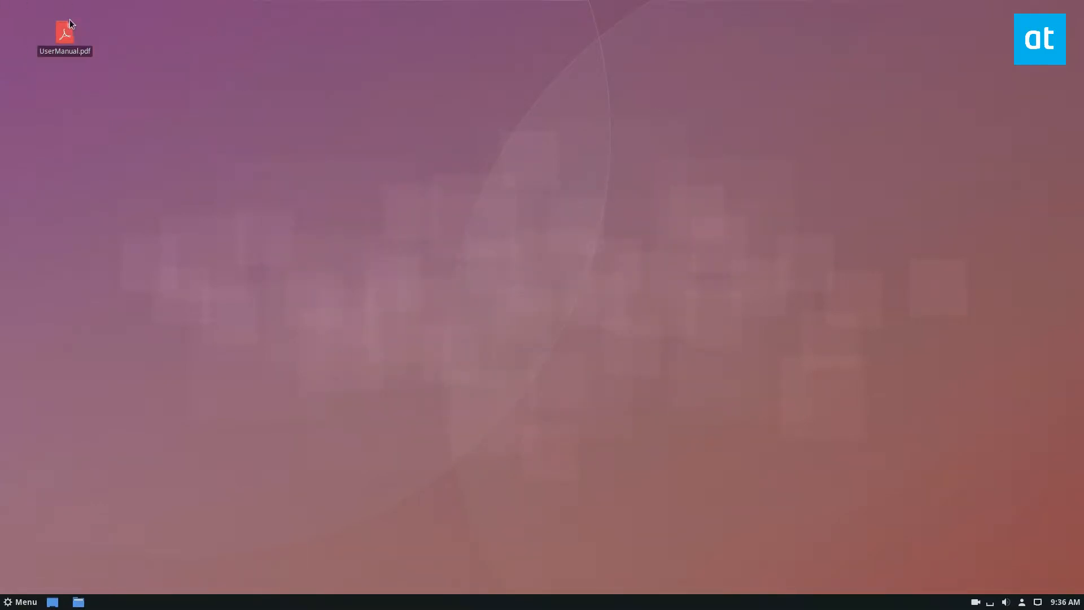
double_click(64, 35)
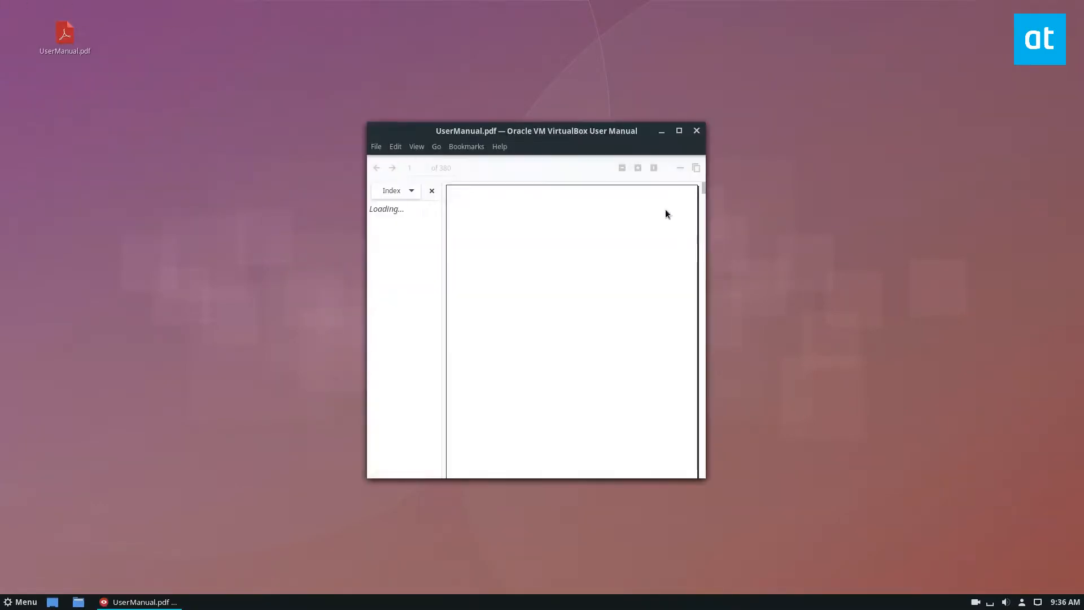
left_click(678, 129)
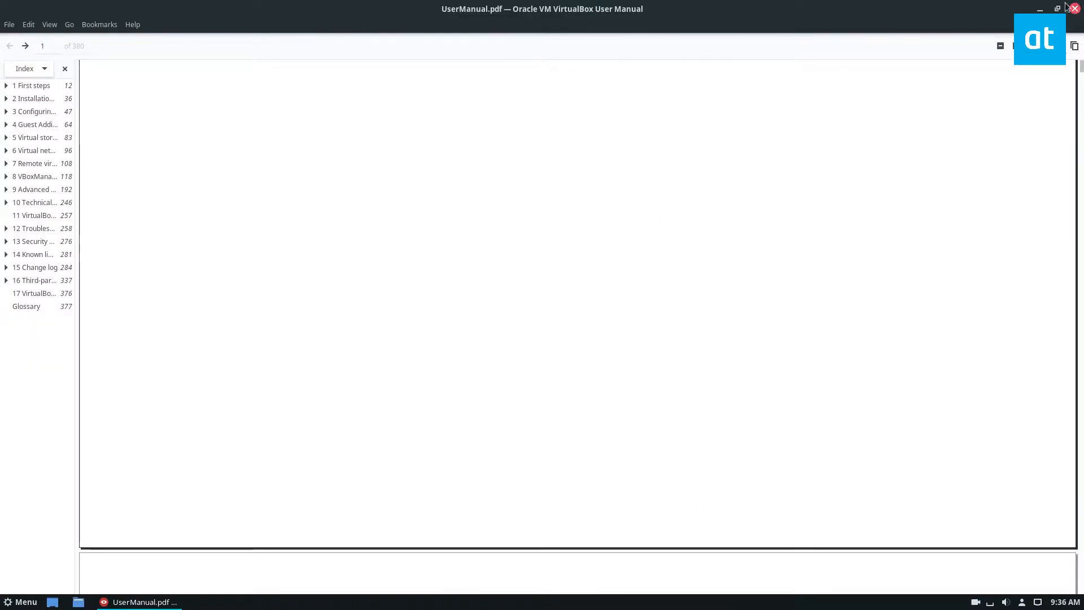
left_click(1074, 8)
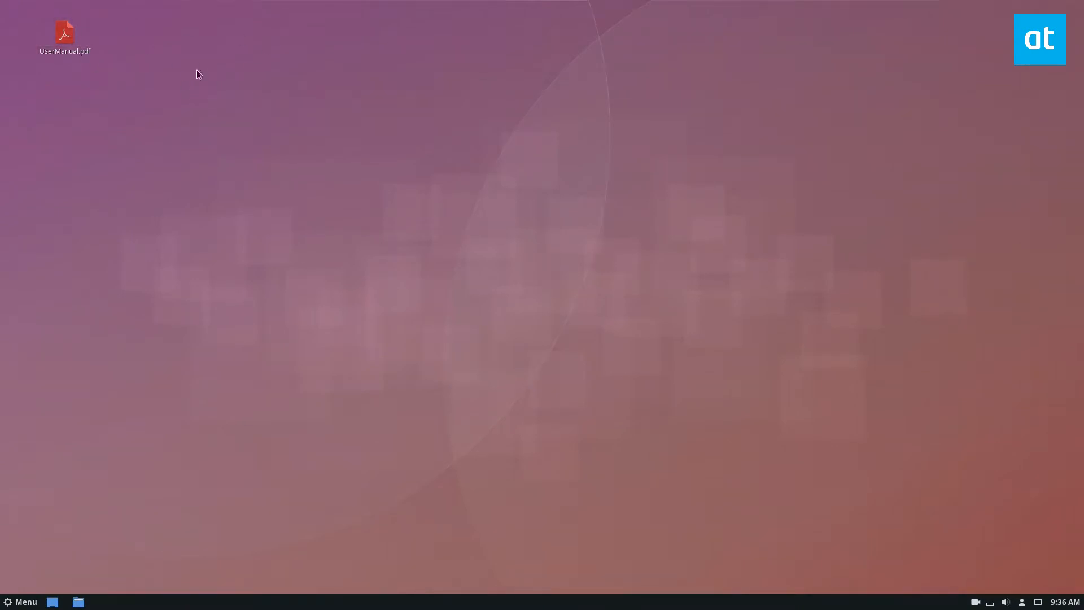
Step: Start a terminal in the Desktop folder from the desktop's context menu
right_click(65, 33)
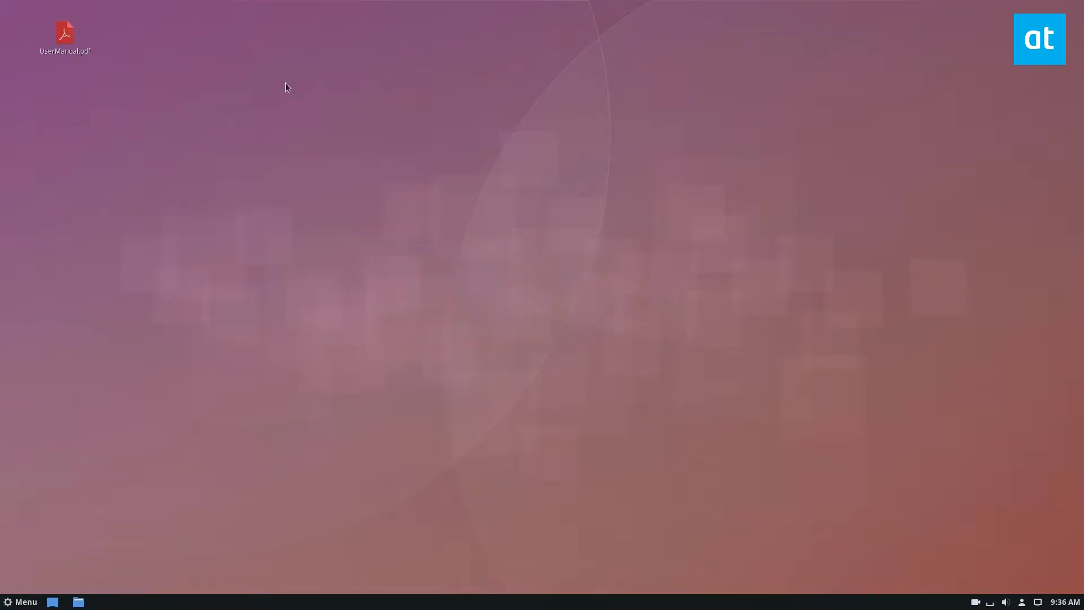
right_click(285, 87)
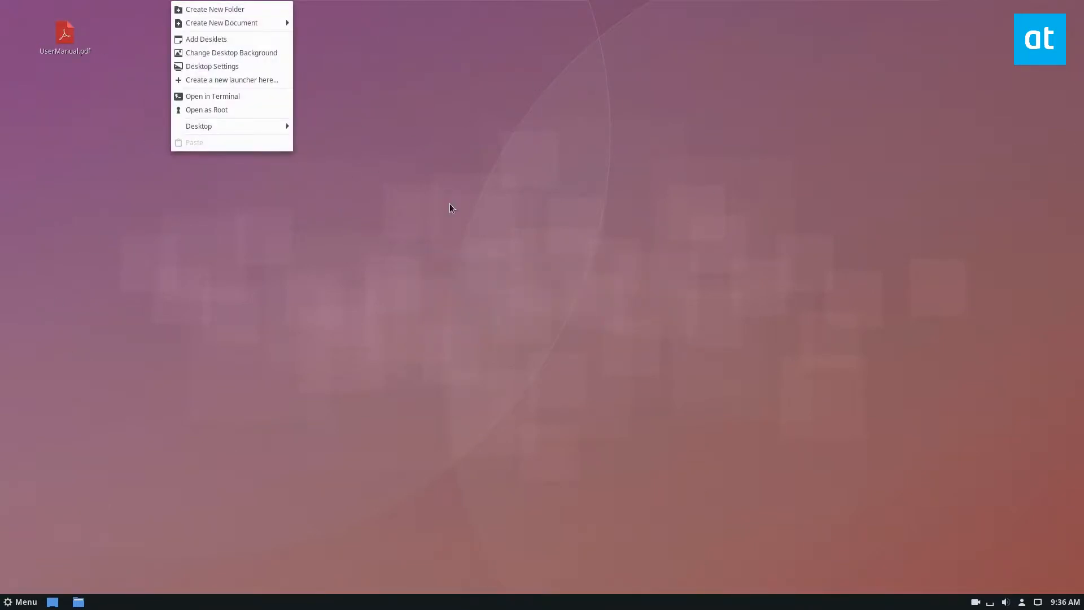
left_click(212, 95)
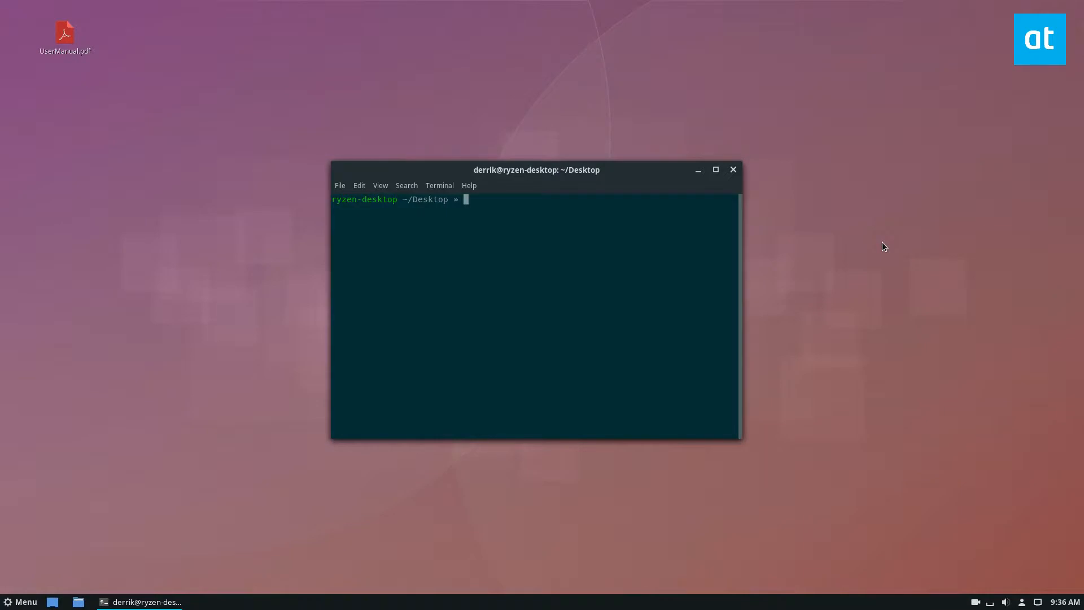
Step: Run 'pdftk UserManual.pdf burst' to split the manual into pg_0001.pdf onward plus doc_data.txt
type("pd")
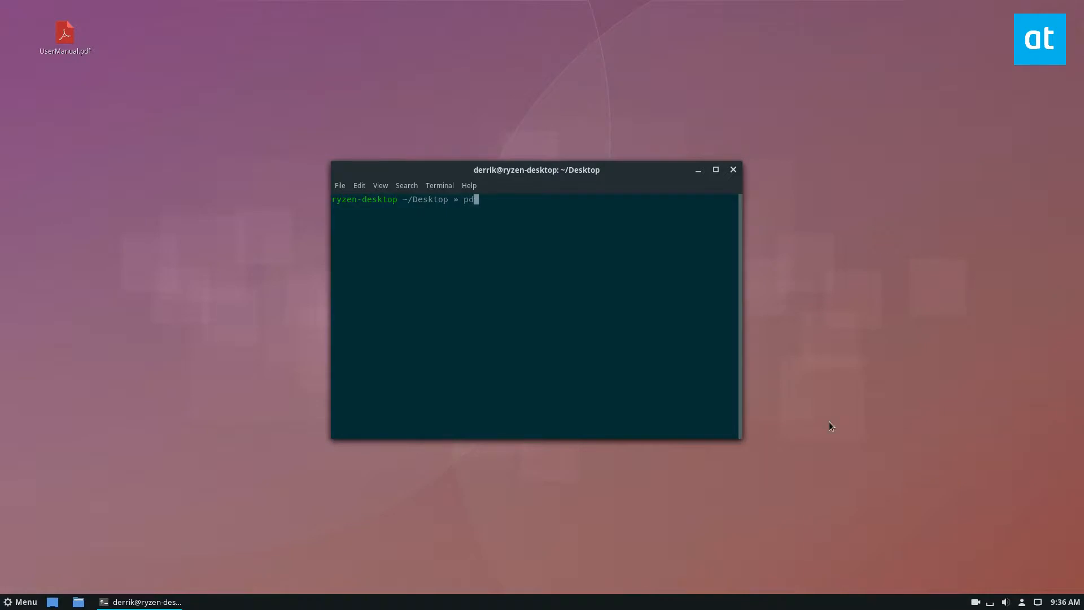
type("ftk")
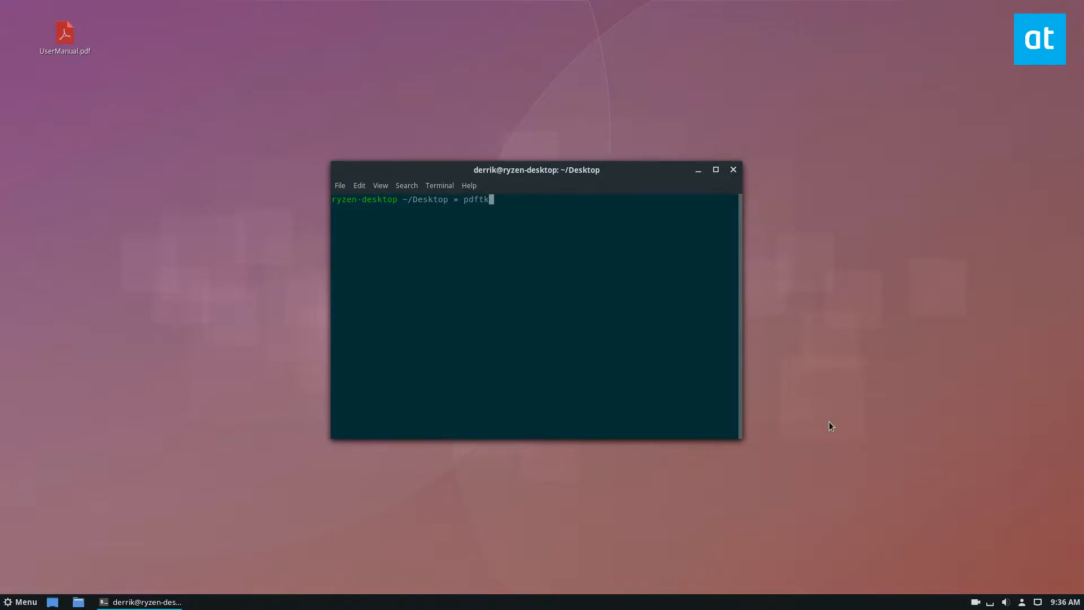
type("UserManual.pdf burst")
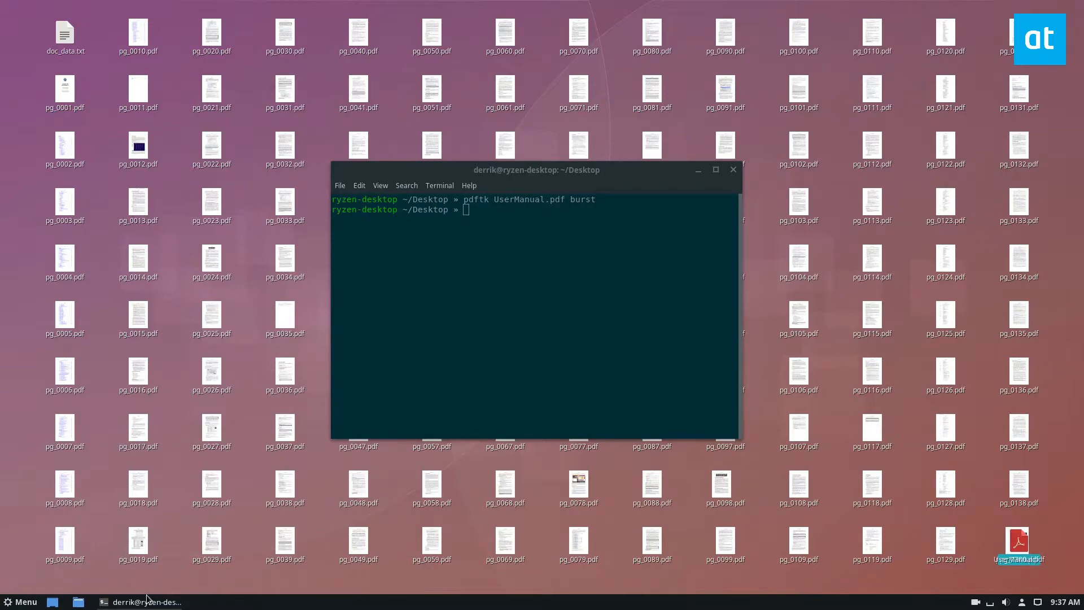
Step: Browse the Desktop folder in Nemo and check the page file pg_0012.pdf
left_click(78, 602)
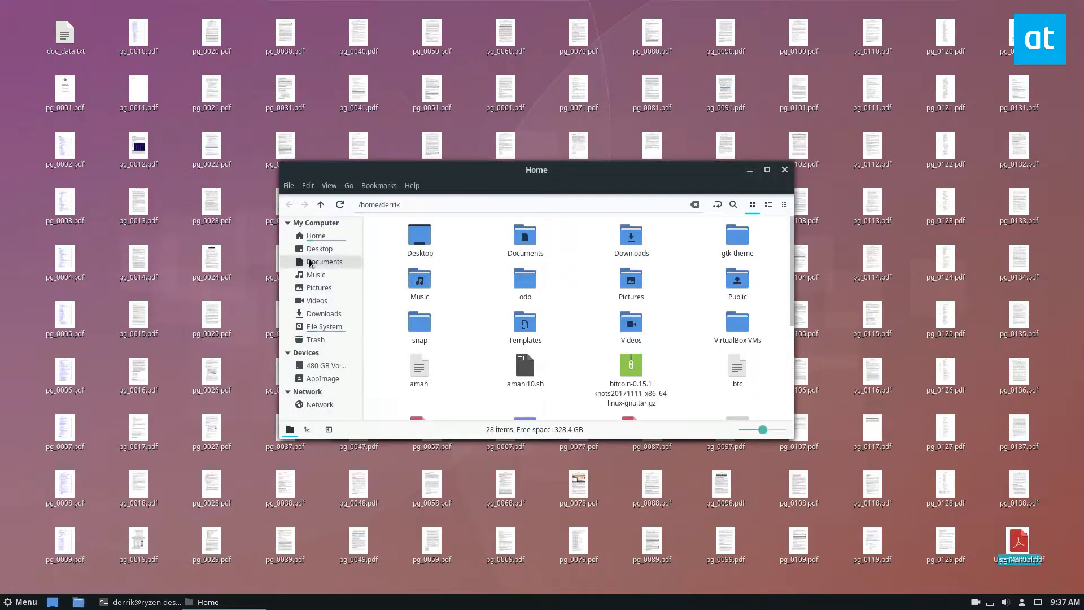
left_click(319, 248)
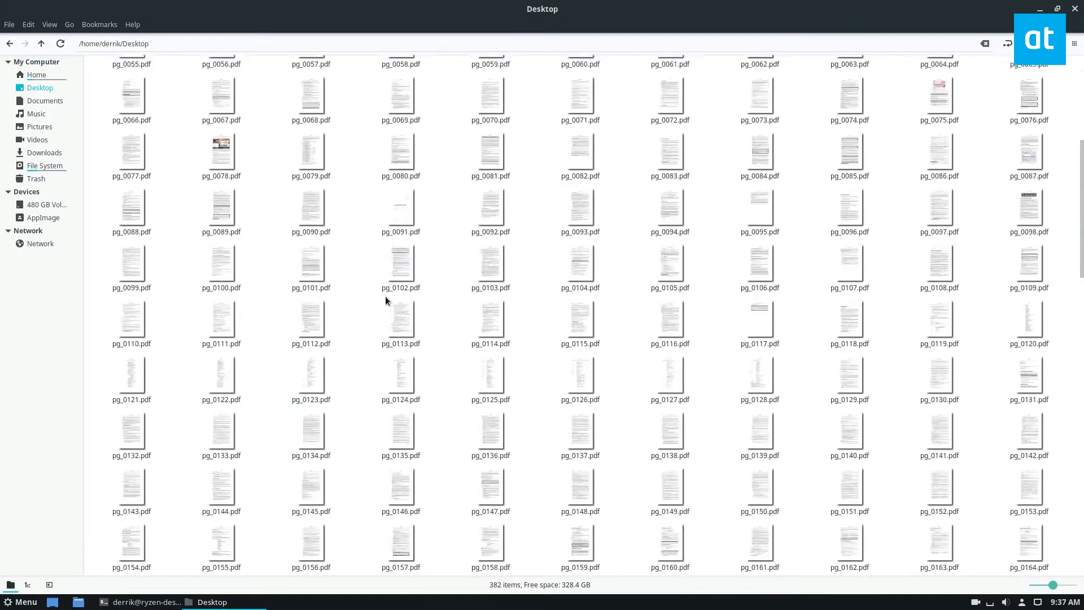
scroll("down", 3)
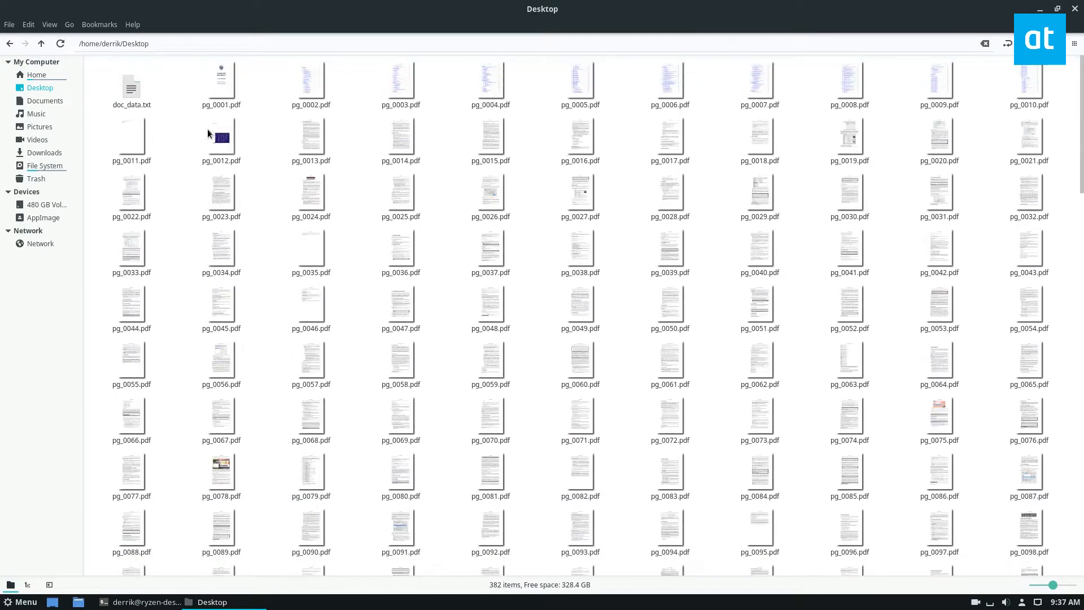
left_click(220, 138)
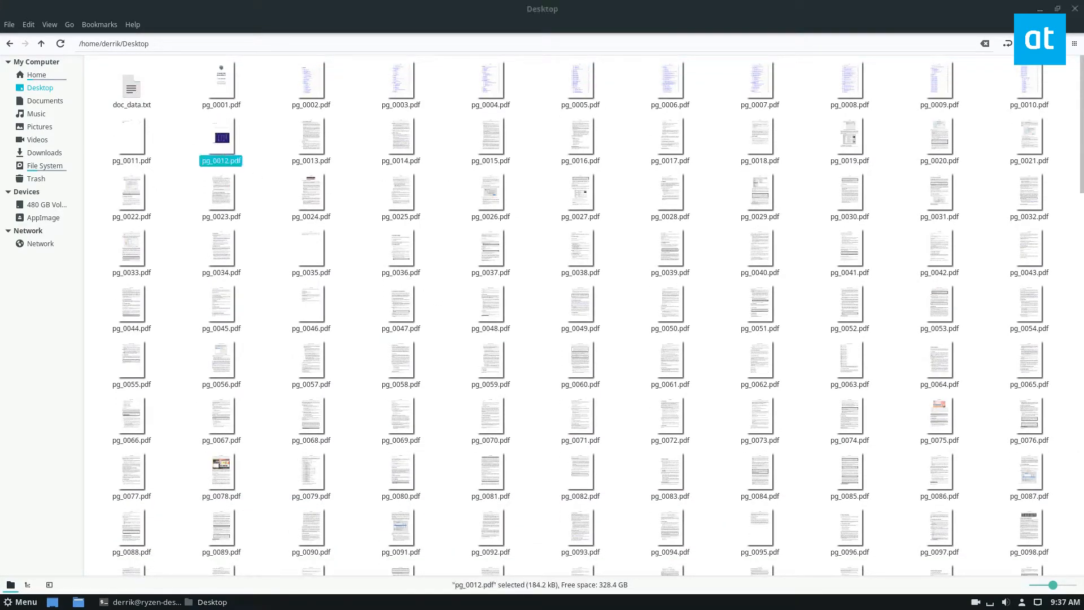
double_click(220, 138)
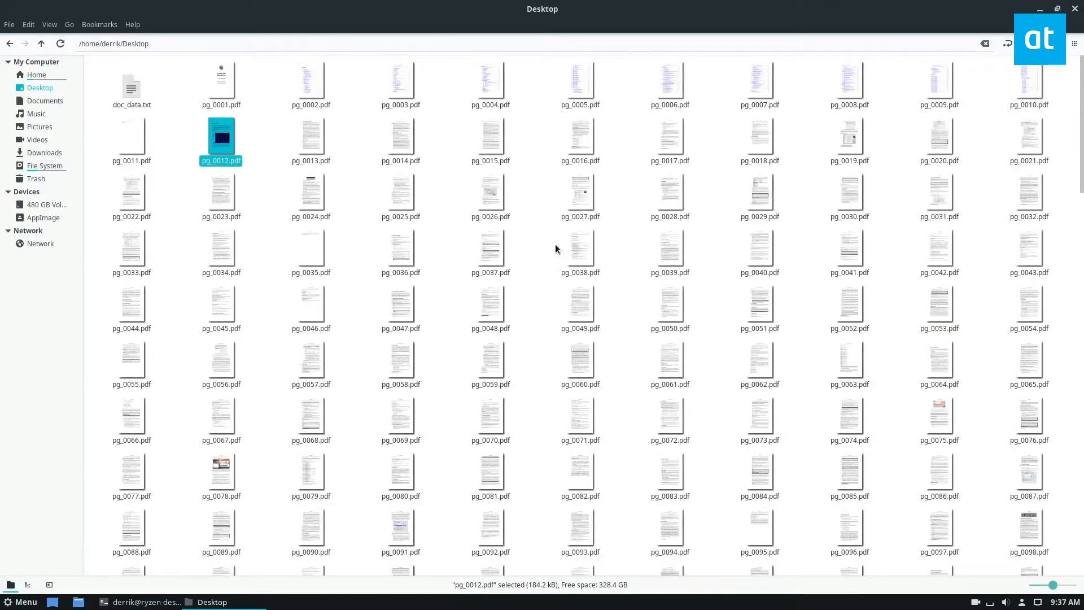
Step: Scroll further through the 382 split pages and select pg_0150.pdf
scroll("down", 3)
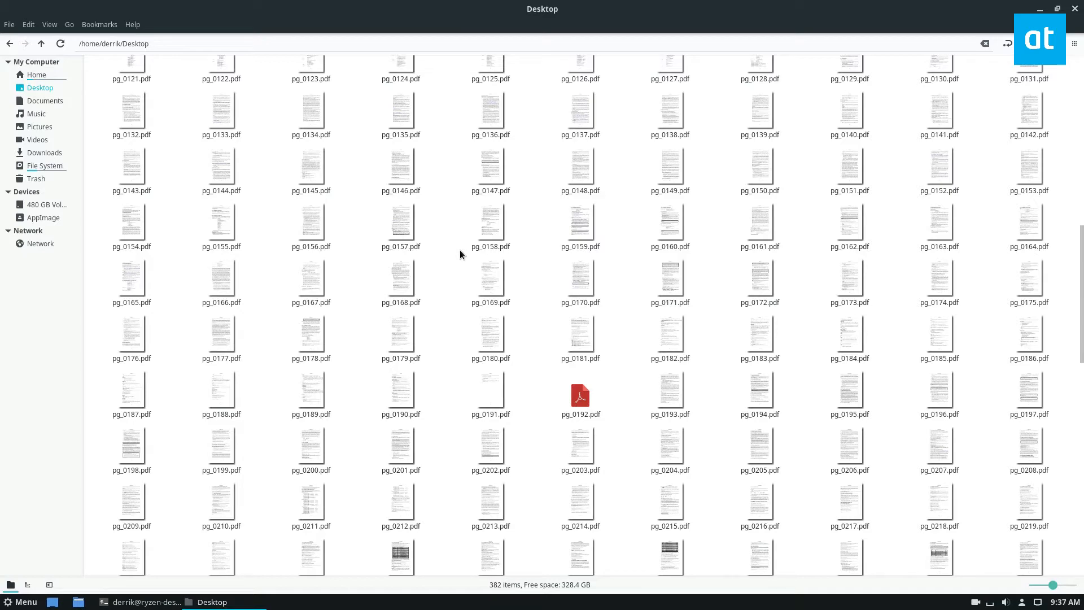
left_click(759, 166)
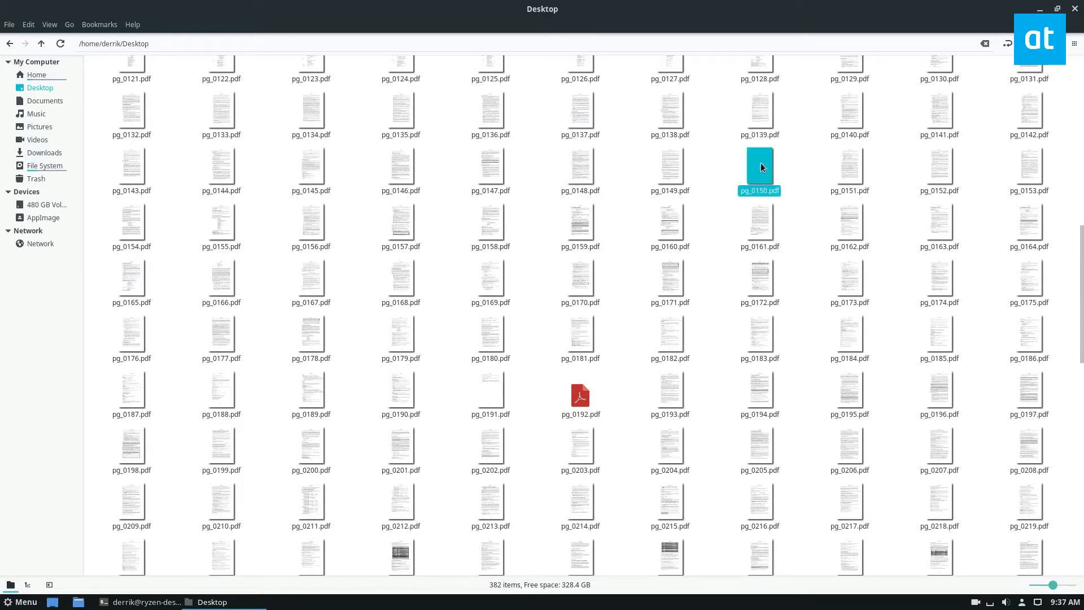
Step: View pg_0150.pdf in Atril as a single VBoxManage manual page
double_click(758, 167)
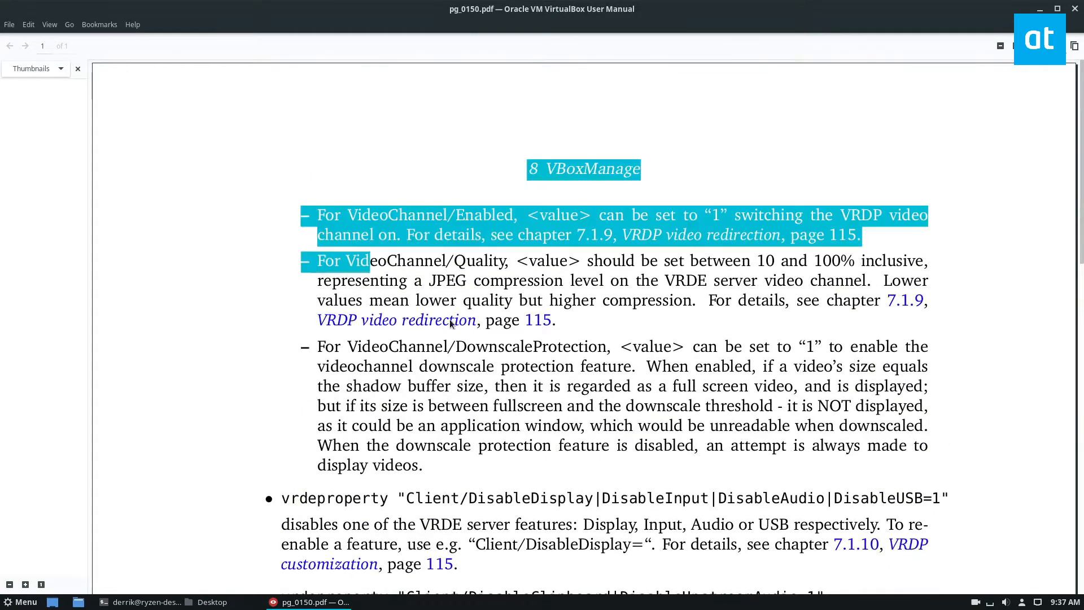
scroll("down", 3)
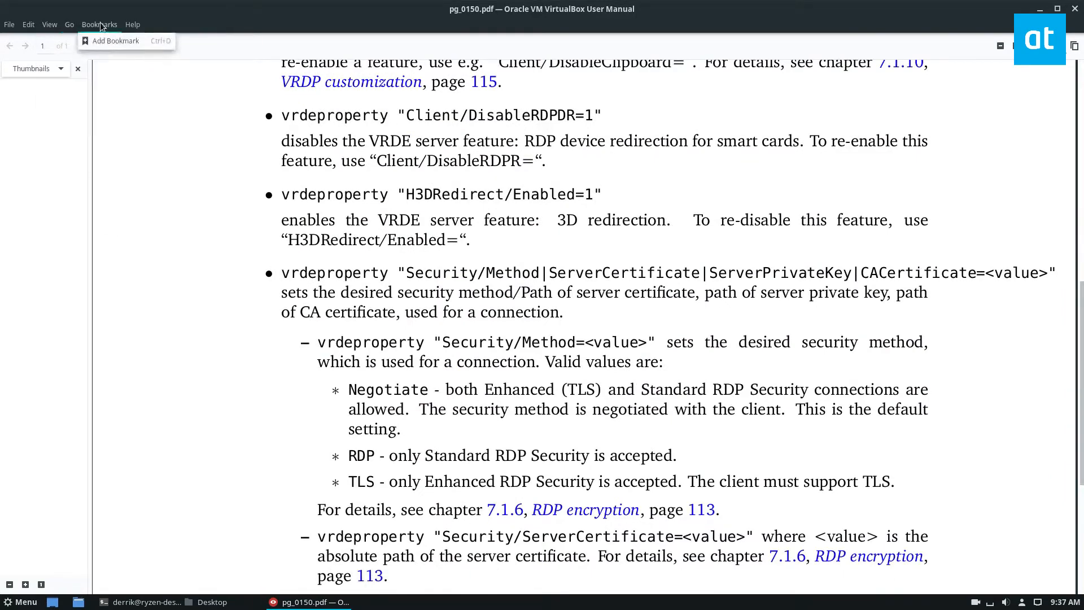
left_click(9, 23)
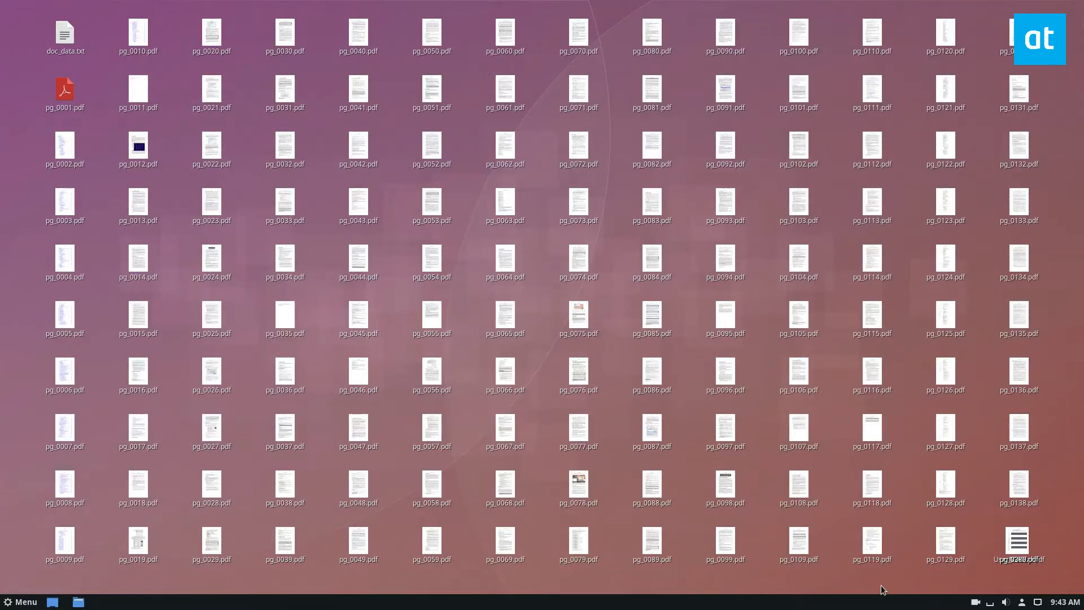
mouse_move(615, 81)
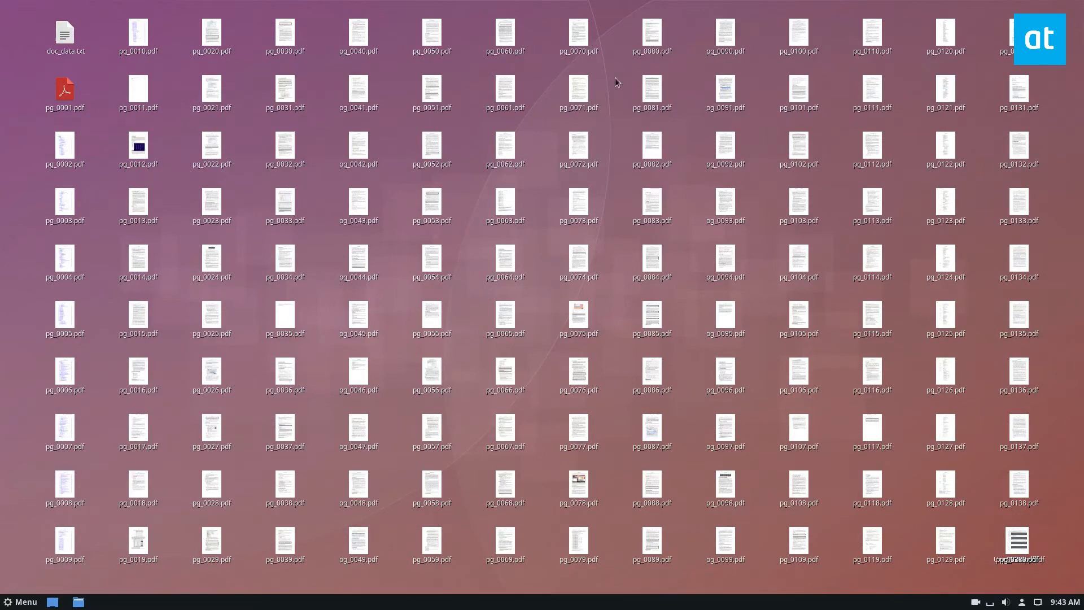